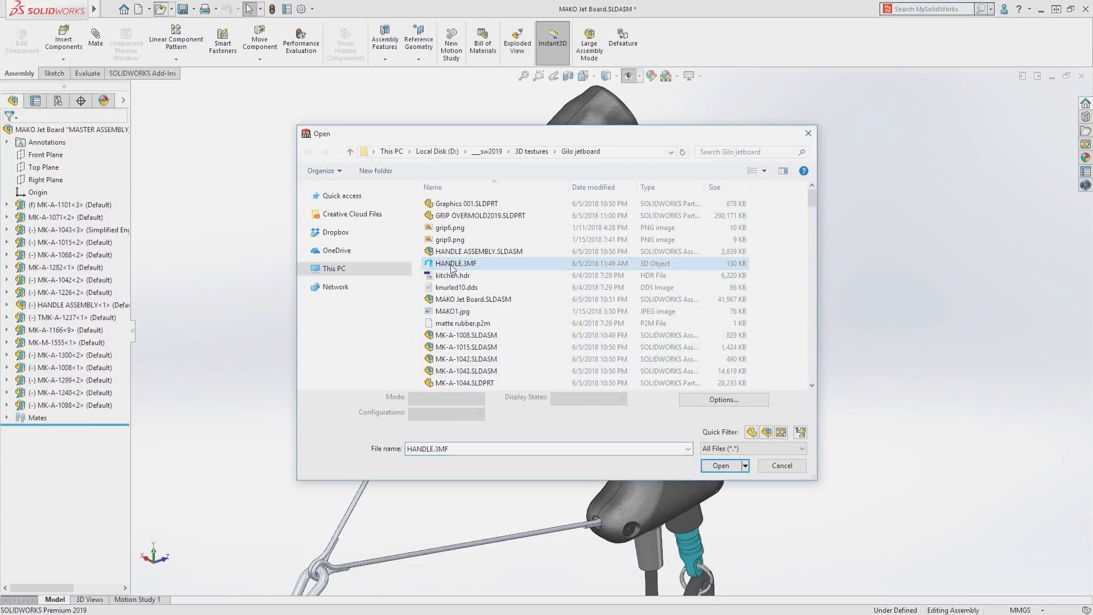
# Load the HANDLE.3MF mesh as a part and show it shaded without mesh edges.
pyautogui.click(721, 466)
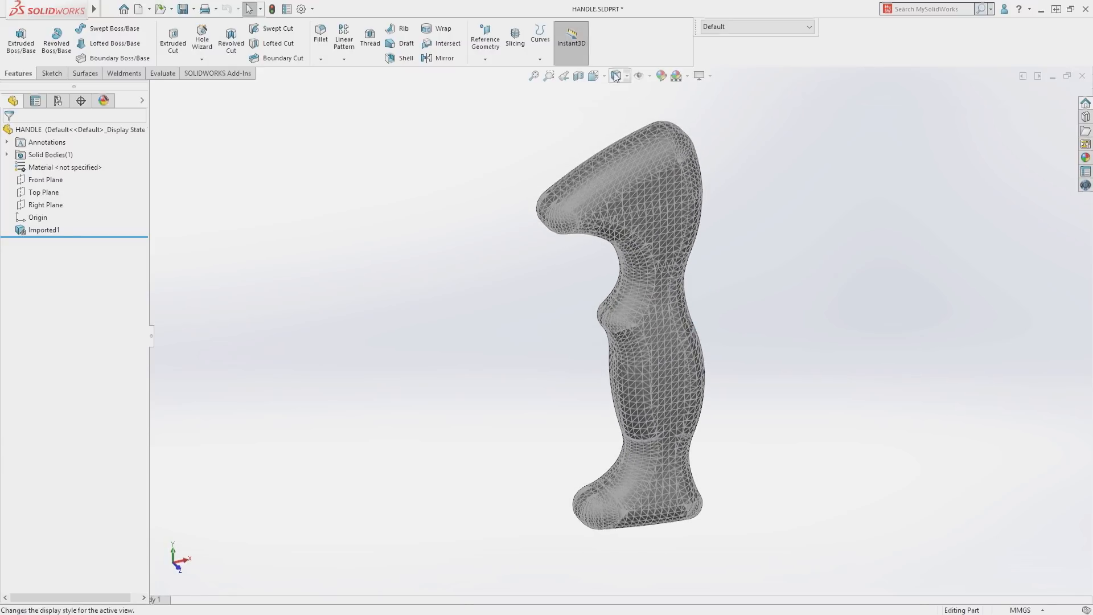
pyautogui.click(614, 75)
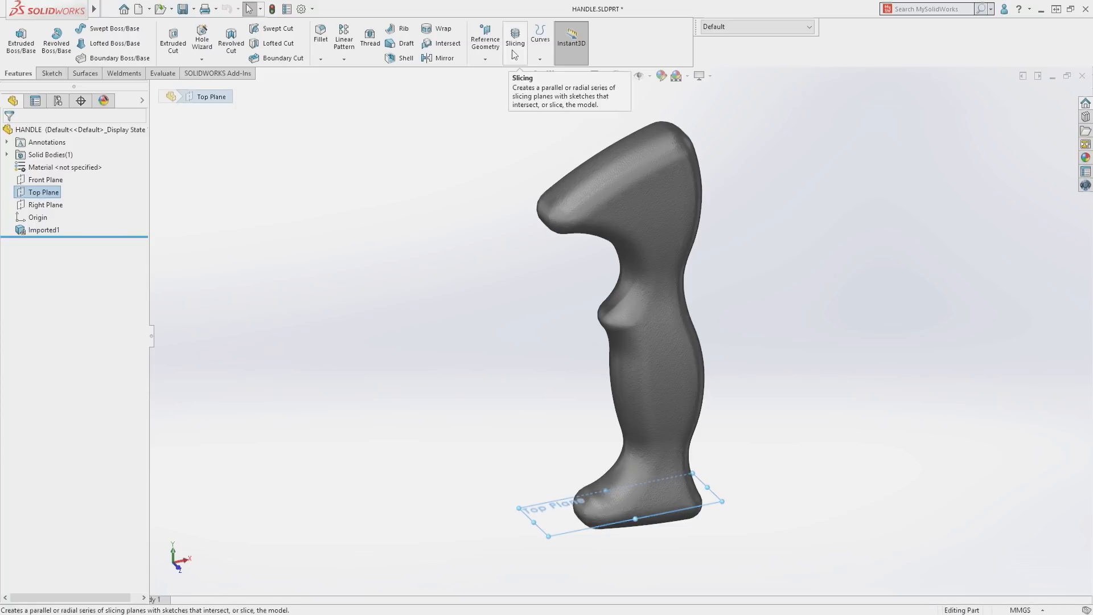
# Slice the handle mesh with parallel planes from the Top Plane at 20 mm spacing into a folder of section sketches.
pyautogui.click(515, 41)
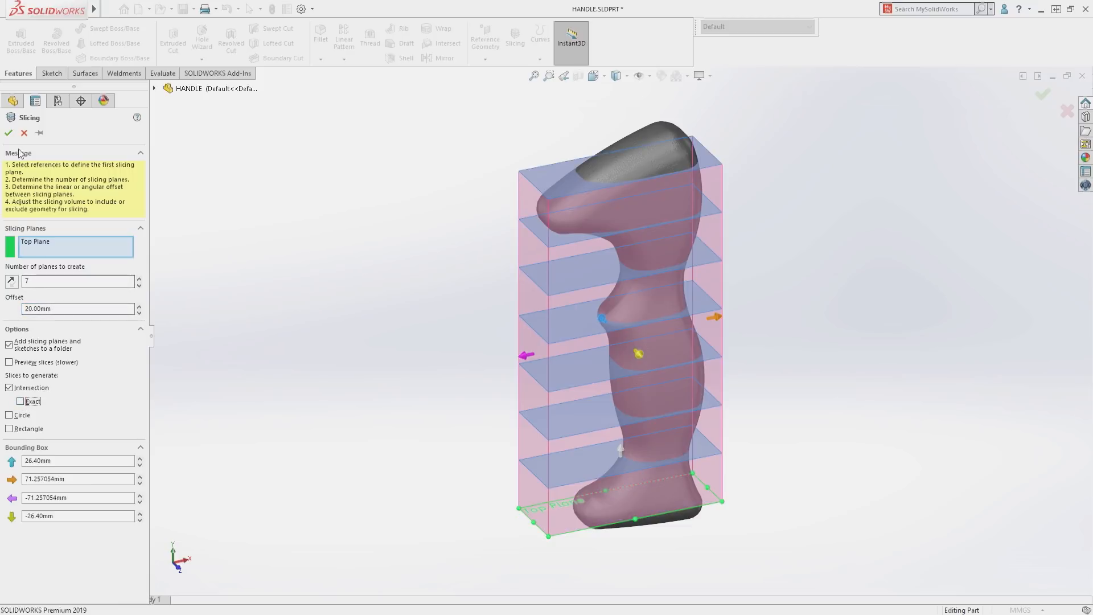
pyautogui.click(8, 134)
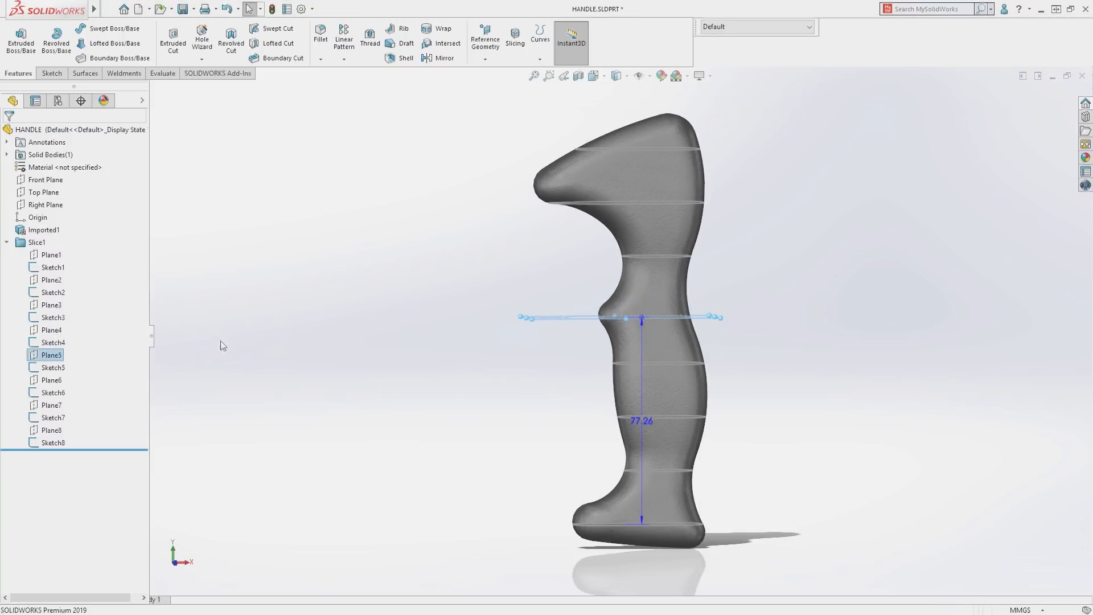
pyautogui.click(52, 406)
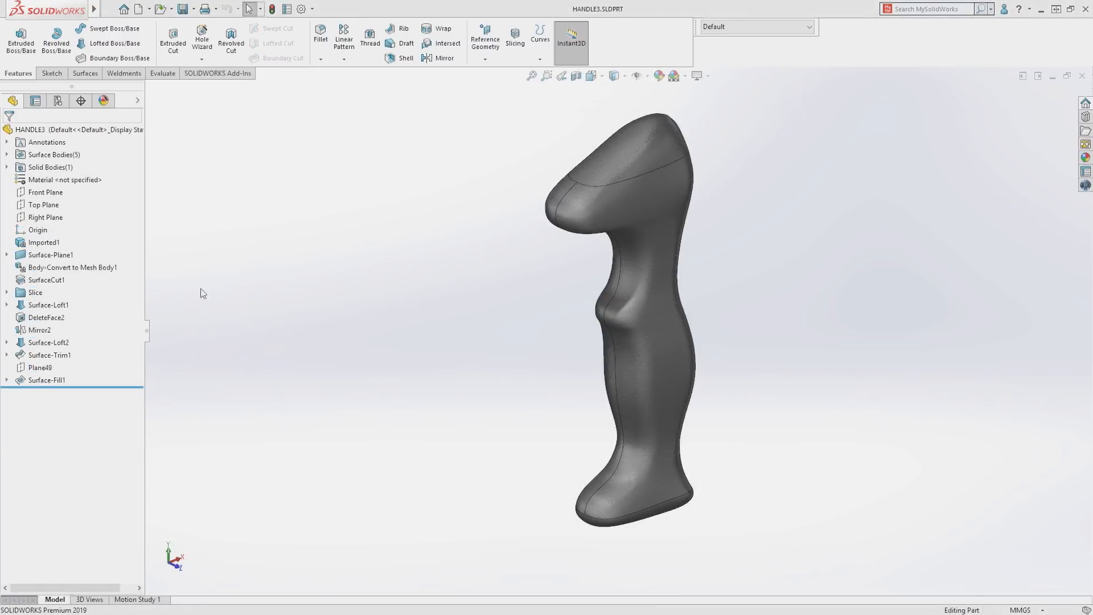
# Preview Surface-Loft1 and Surface-Loft2 in HANDLE3's feature tree, then move on to the grip overmold part.
pyautogui.click(47, 305)
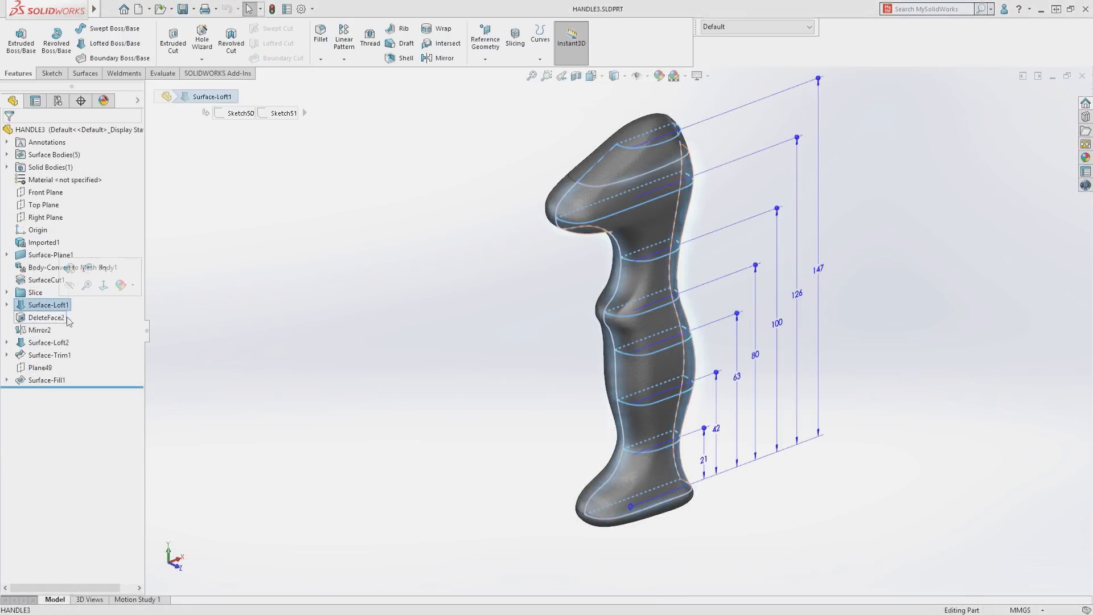
pyautogui.click(48, 343)
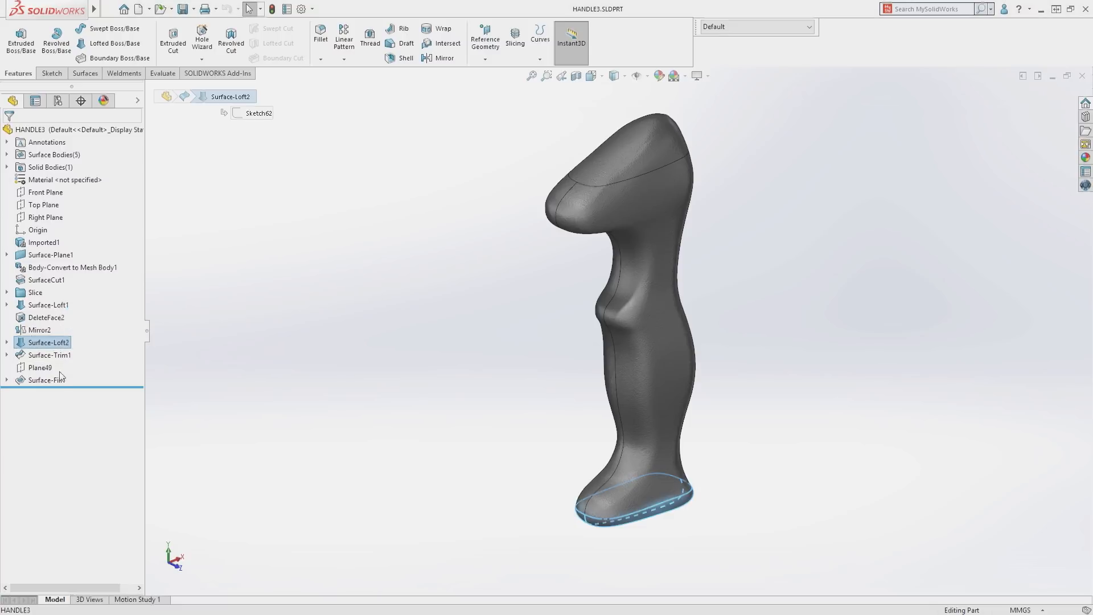
pyautogui.click(43, 380)
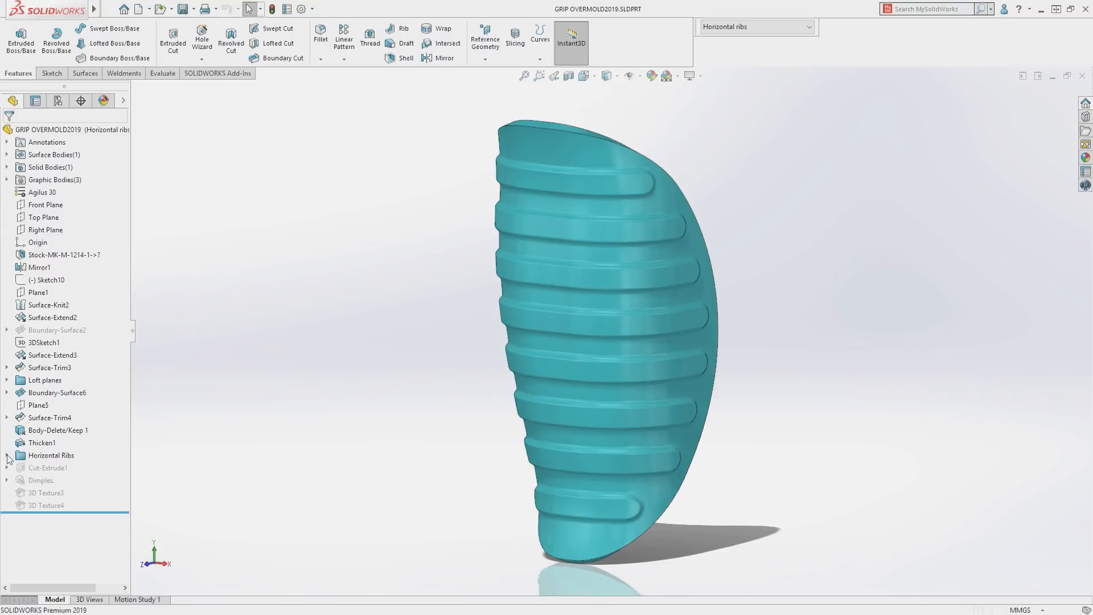
# Expand the Horizontal Ribs features and switch the grip configuration to Dimples, then MAKO Logo.
pyautogui.click(19, 456)
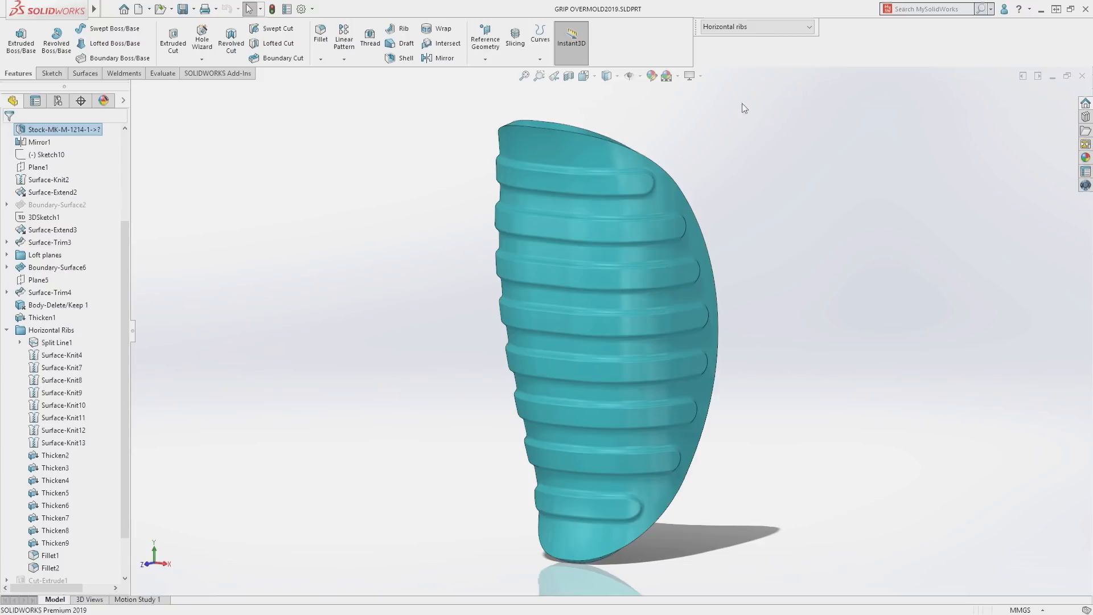
pyautogui.click(754, 26)
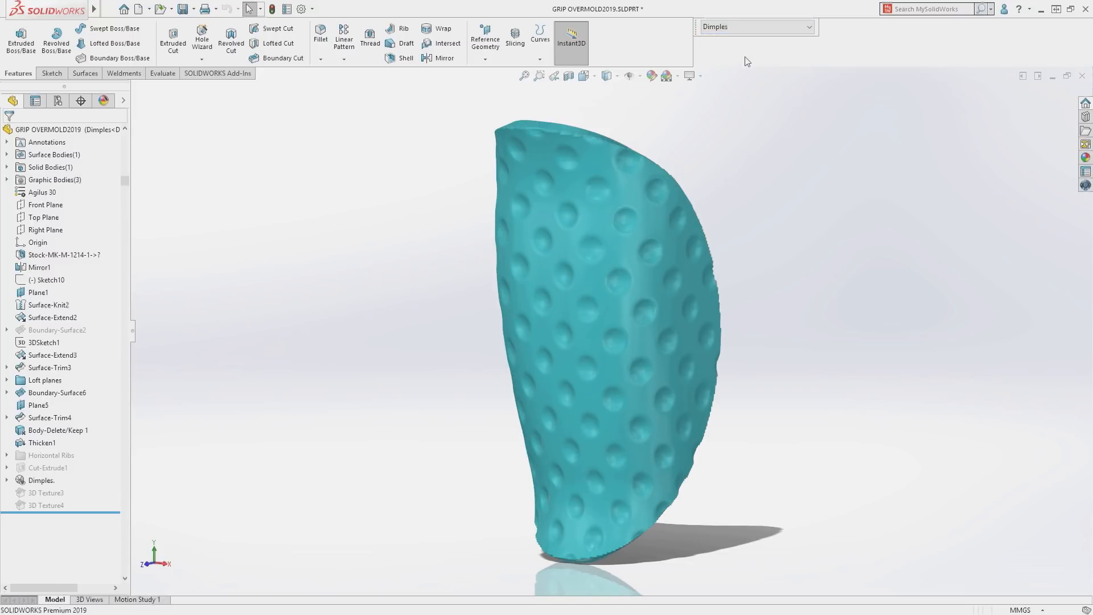
pyautogui.click(809, 26)
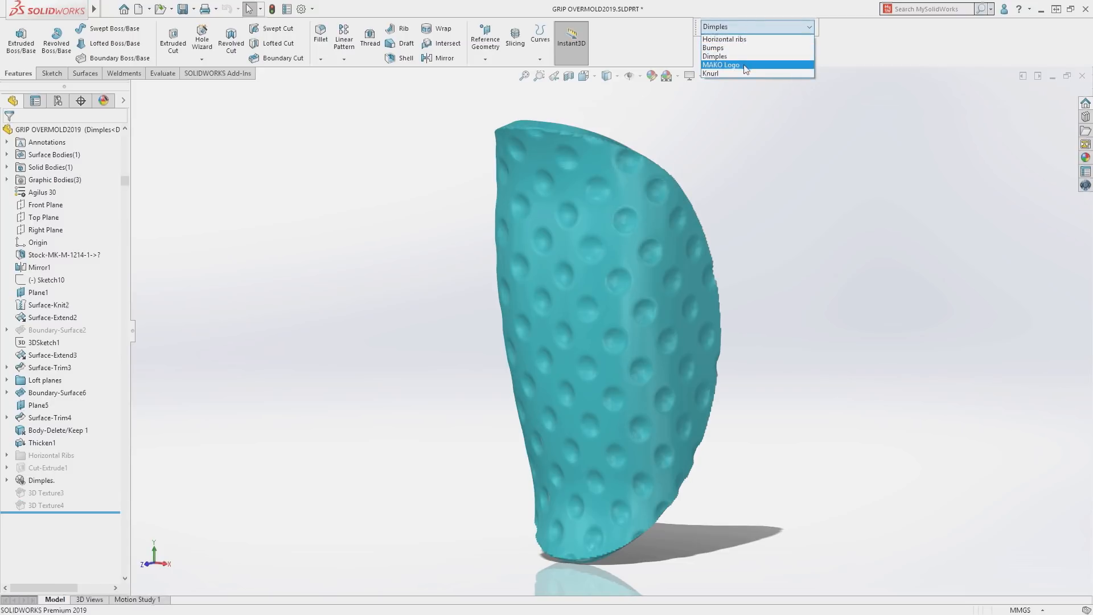
pyautogui.click(720, 65)
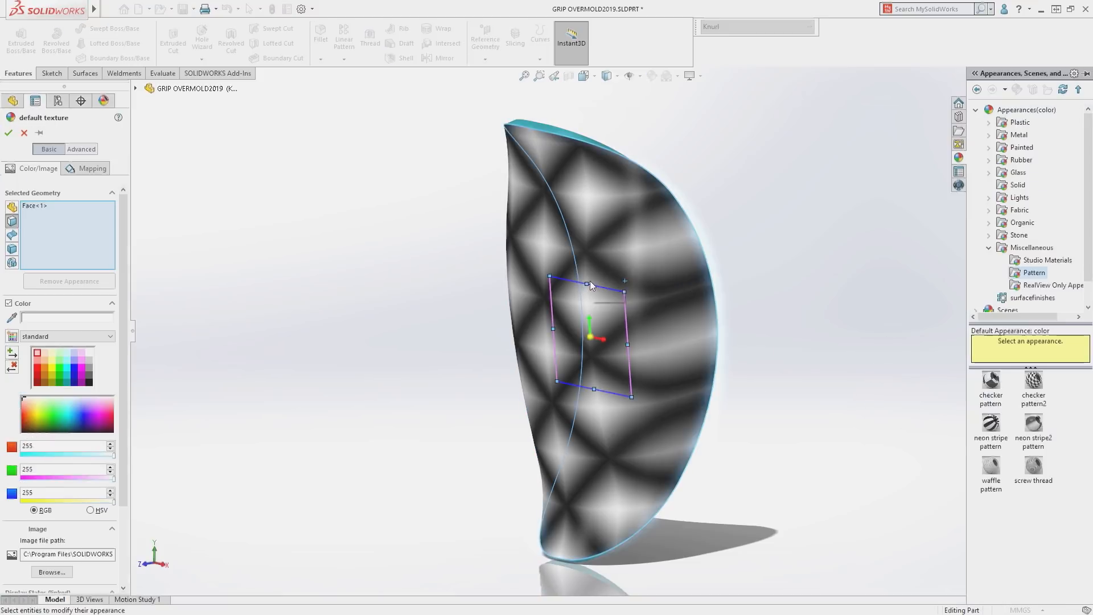
# Map the checker pattern appearance to the grip's curved surface at 4 mm size under Advanced mapping.
pyautogui.click(81, 148)
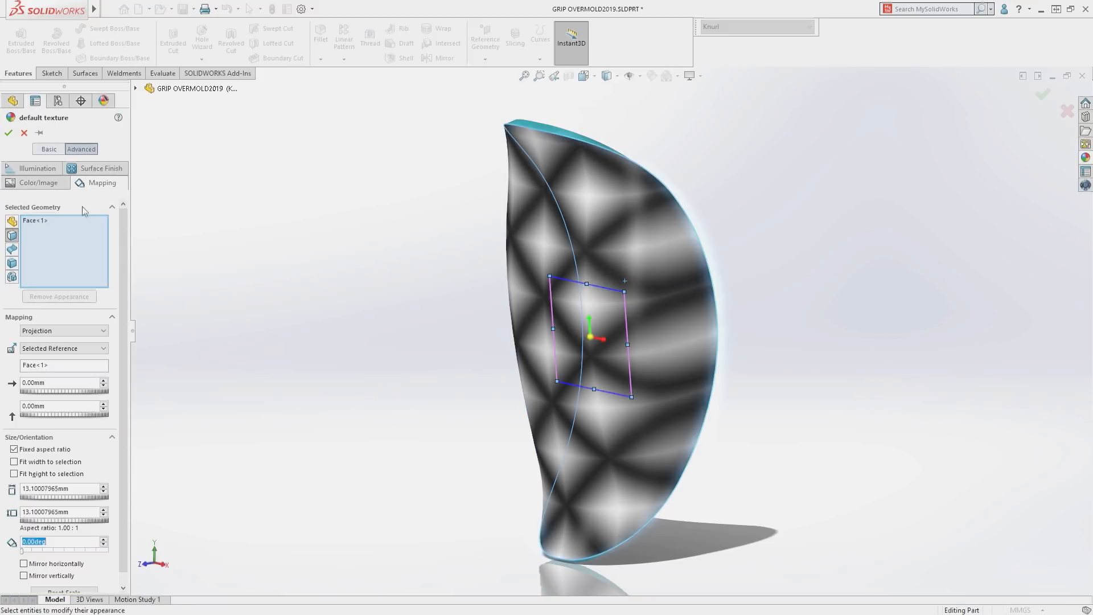
pyautogui.click(61, 330)
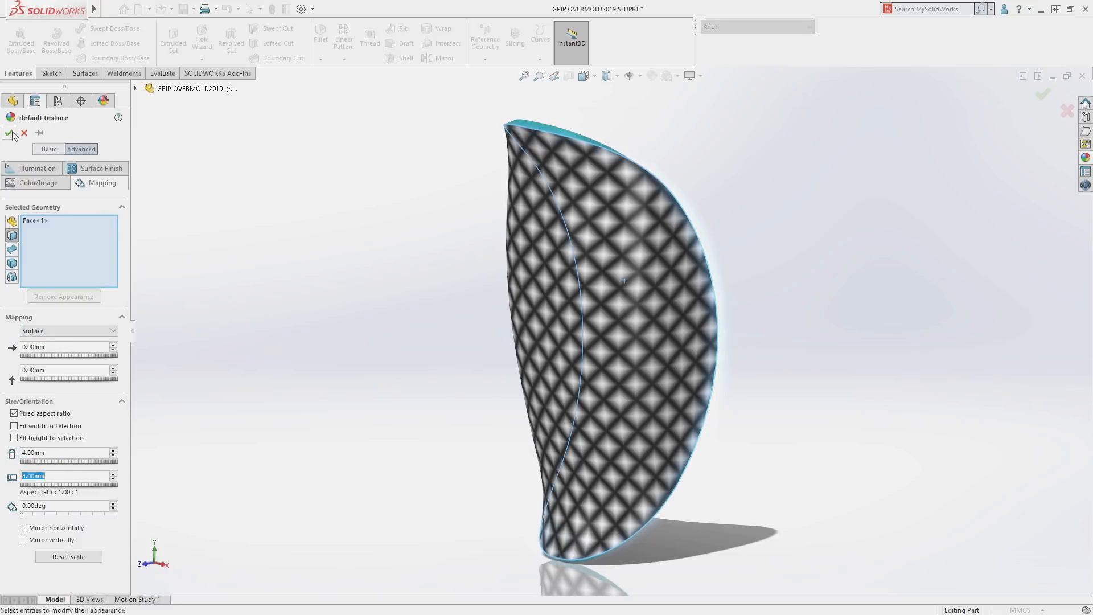
pyautogui.rightClick(42, 179)
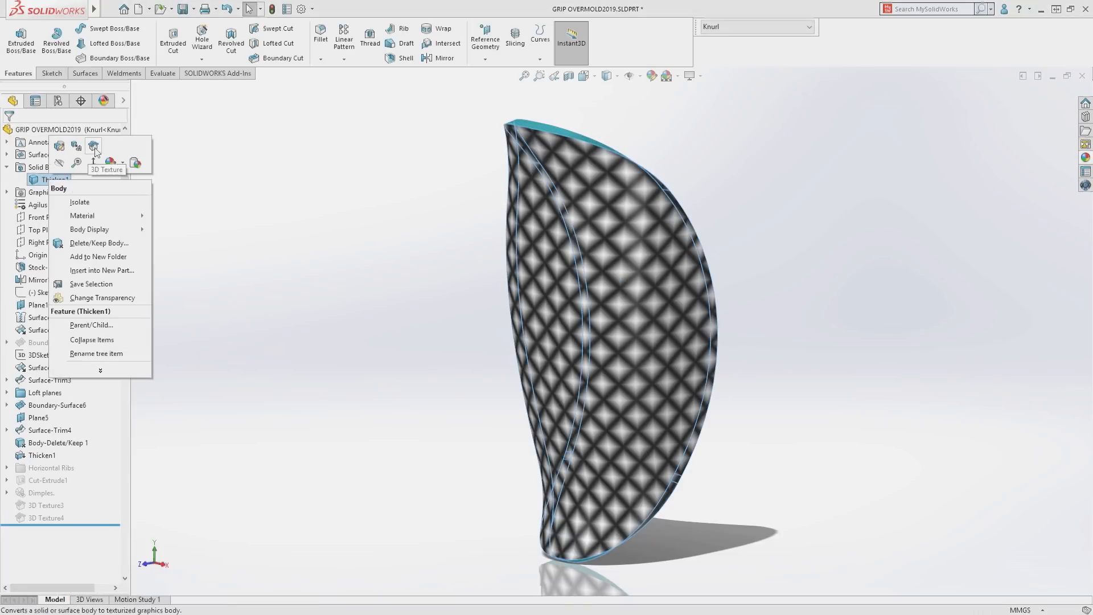
# Convert the Thicken1 body's knurl appearance into real 3D texture geometry and rotate to inspect it.
pyautogui.click(92, 145)
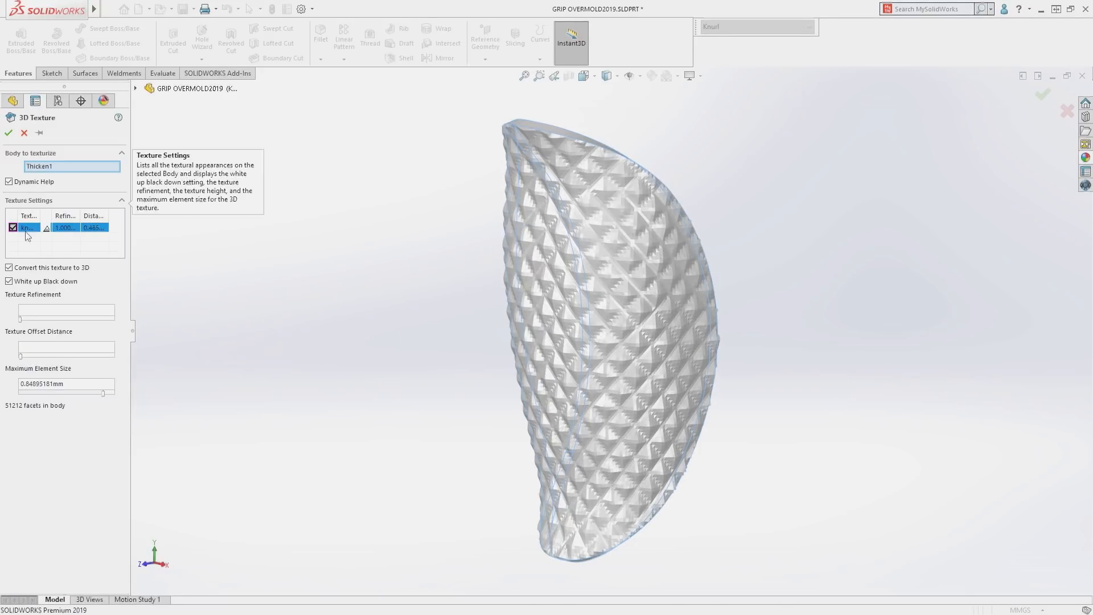
pyautogui.click(8, 133)
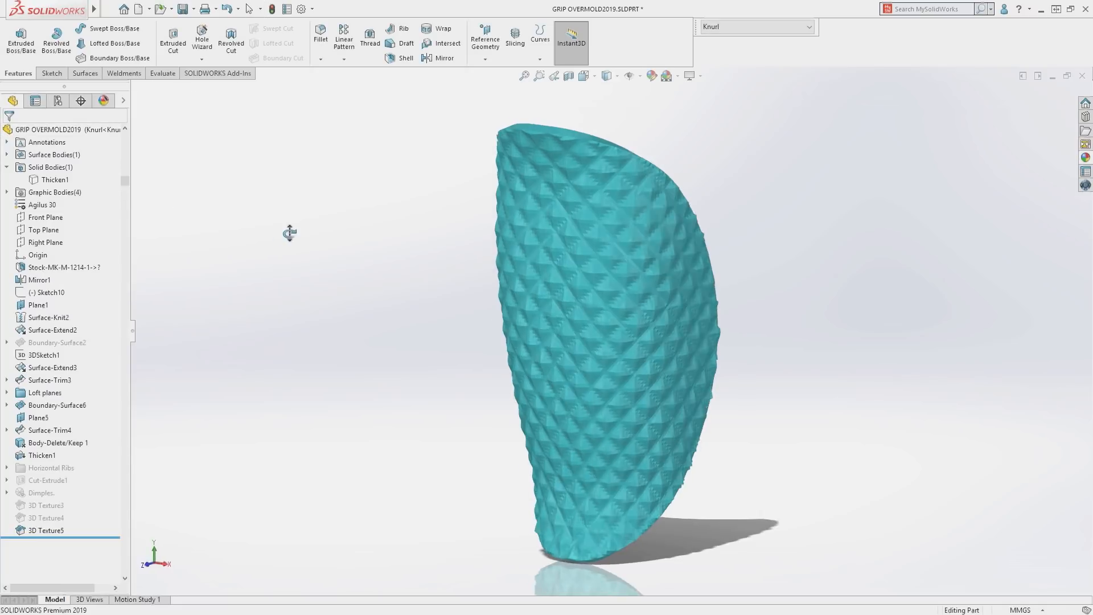
pyautogui.moveTo(289, 234); pyautogui.dragTo(234, 219)
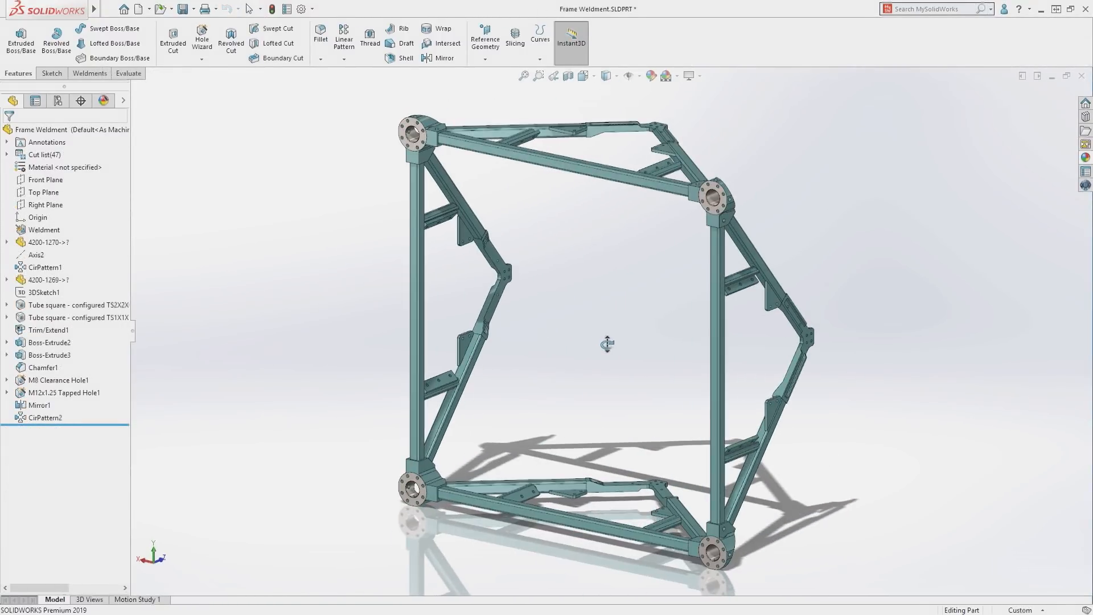
# Run Interference Detection on the Frame Weldment body, review the three overlapping tube-end regions, and finish the check.
pyautogui.click(127, 73)
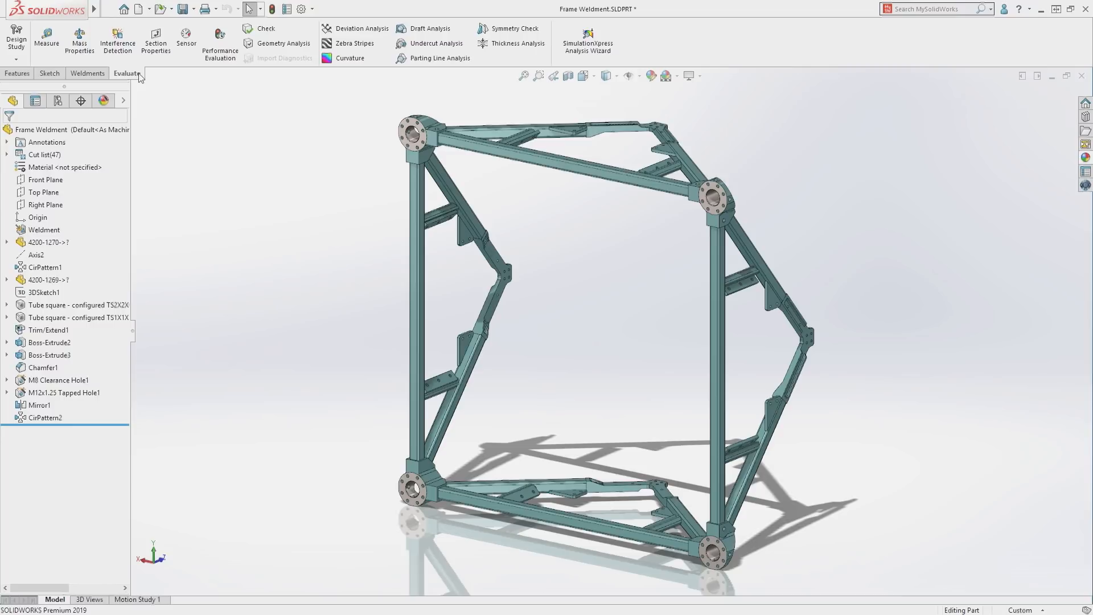
pyautogui.click(117, 40)
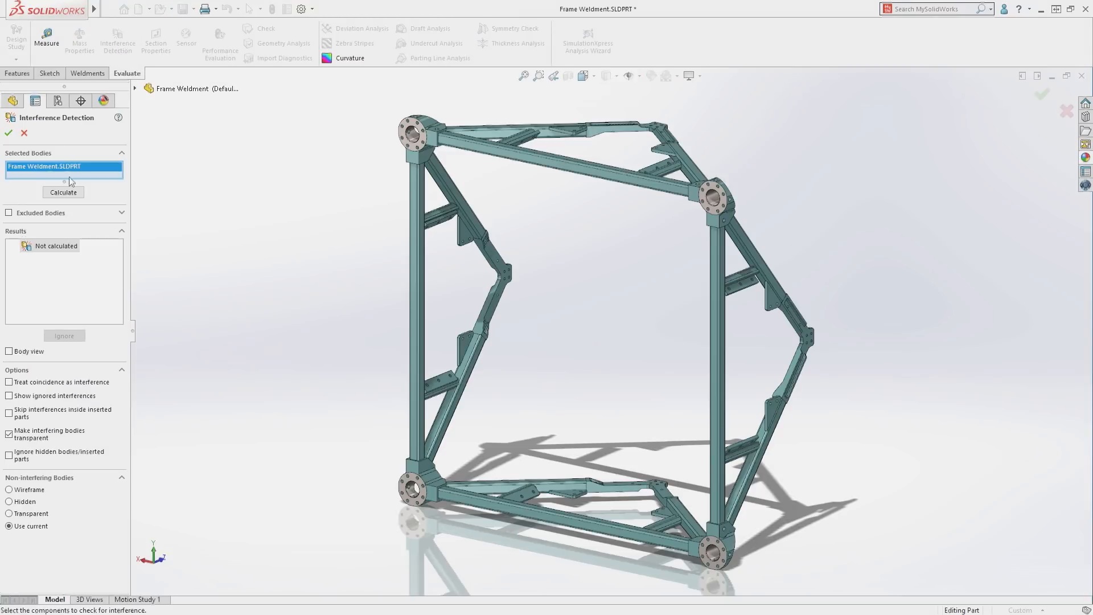
pyautogui.click(63, 191)
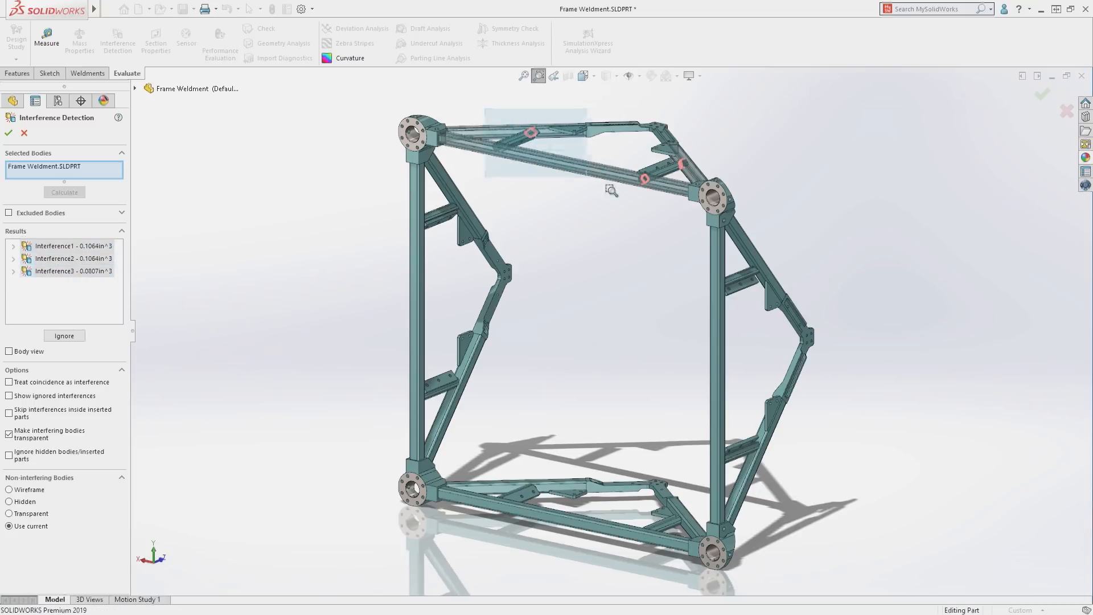
pyautogui.scroll(3)
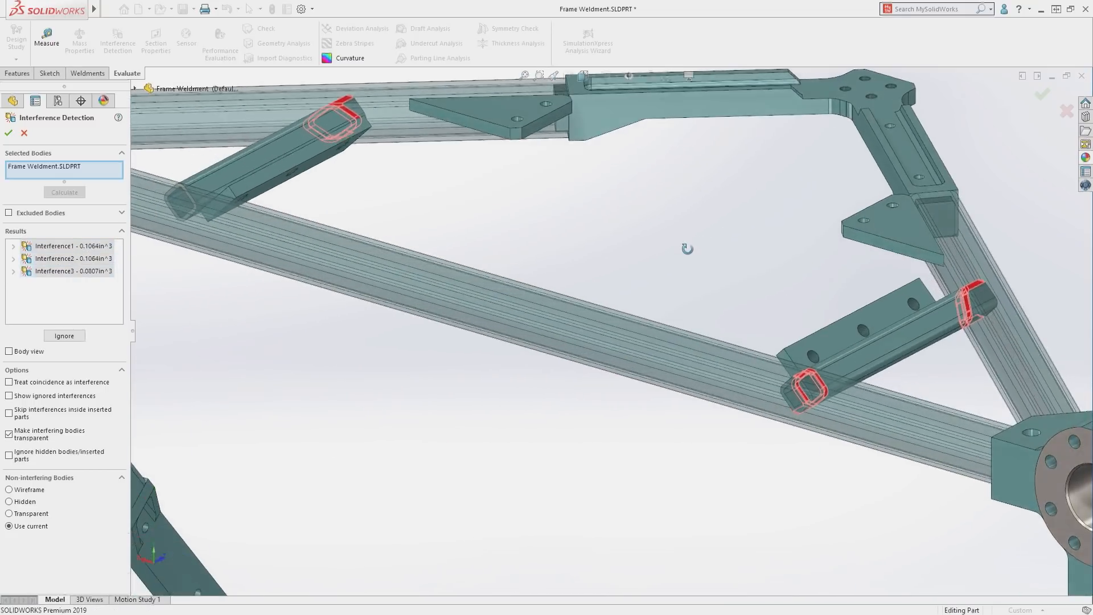
pyautogui.click(8, 132)
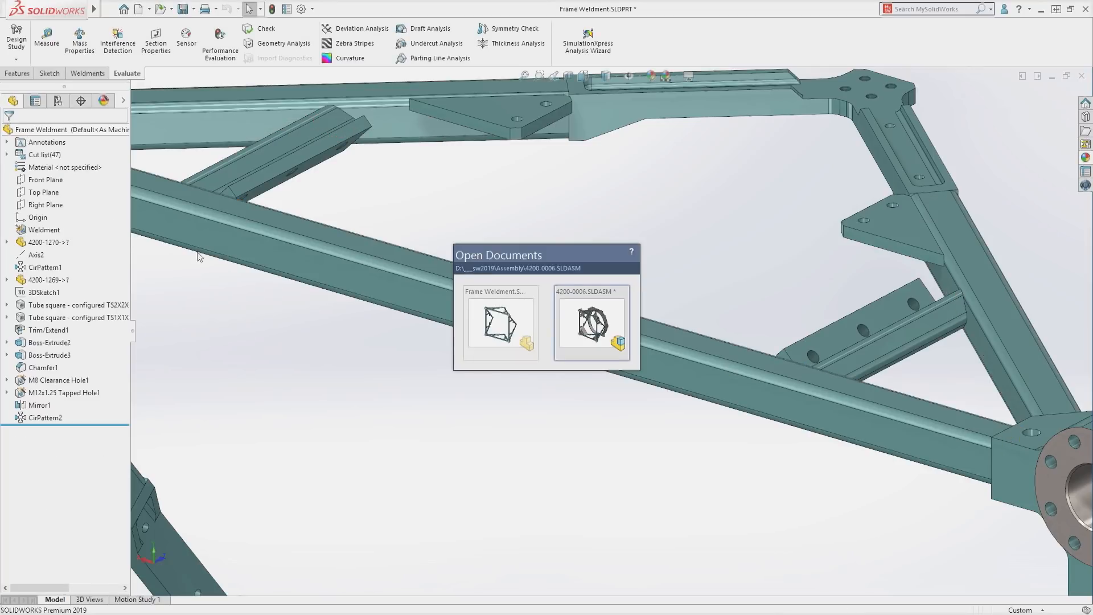
# Activate 4200-0006, group MateGroup1's mates by status folders, and highlight the failing Coincident454 mate.
pyautogui.click(591, 322)
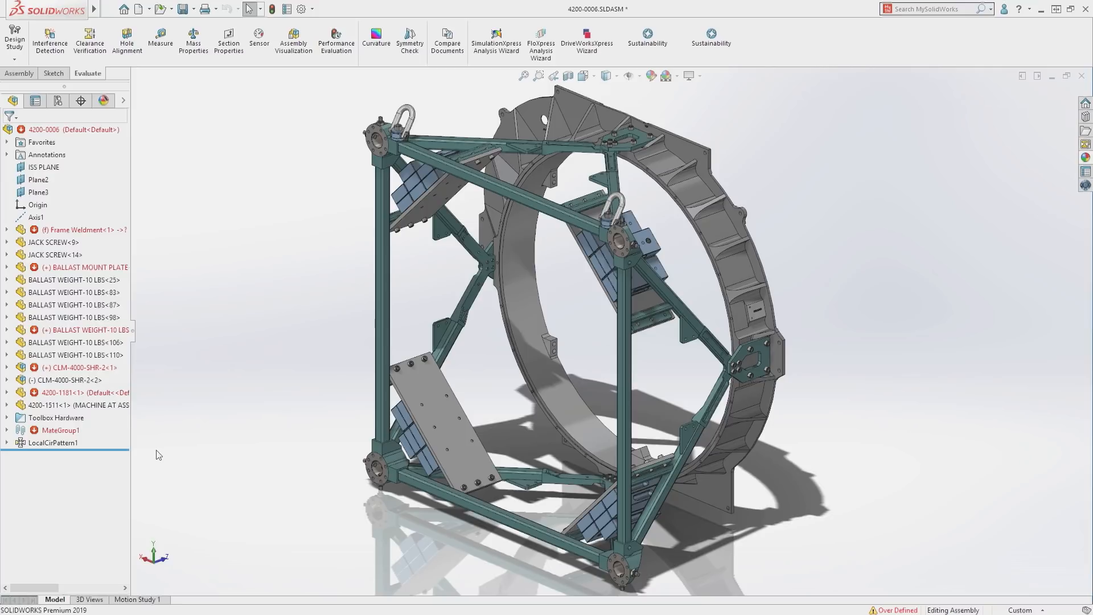
pyautogui.click(7, 430)
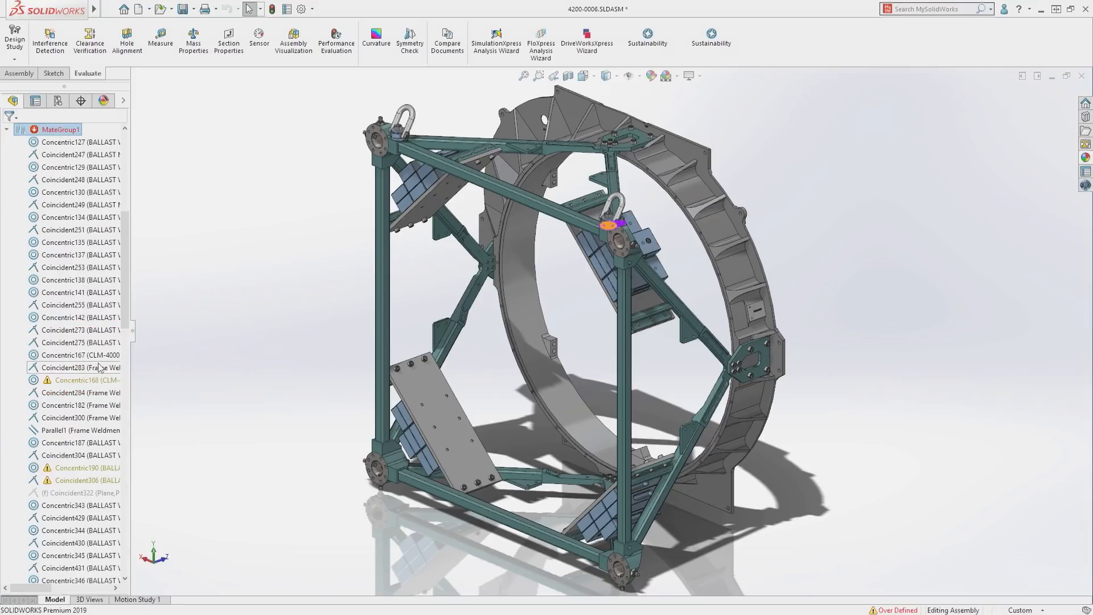
pyautogui.scroll(-3)
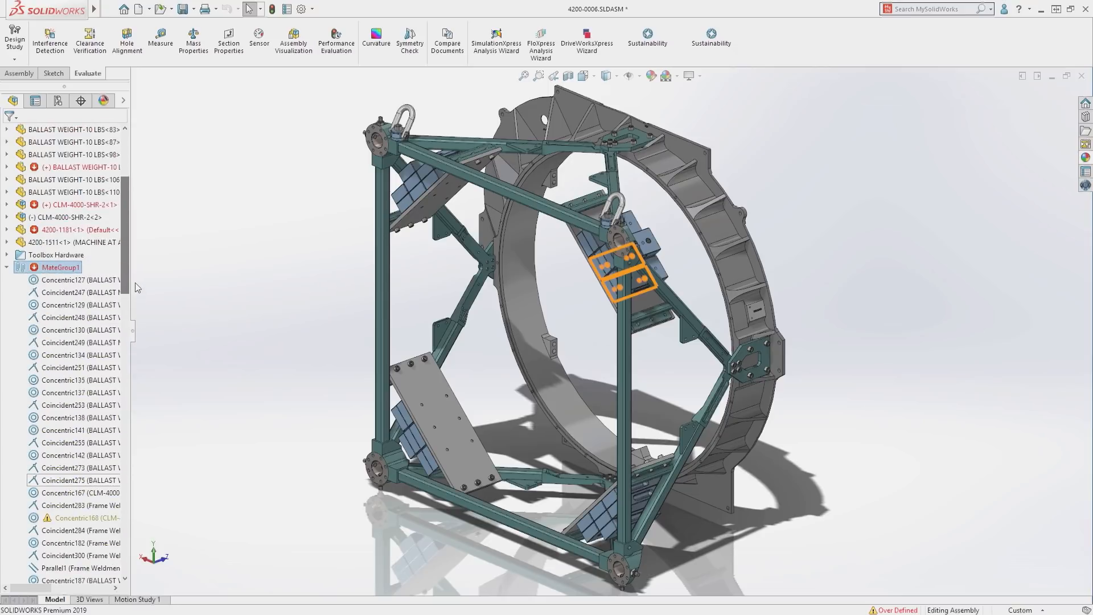
pyautogui.rightClick(59, 267)
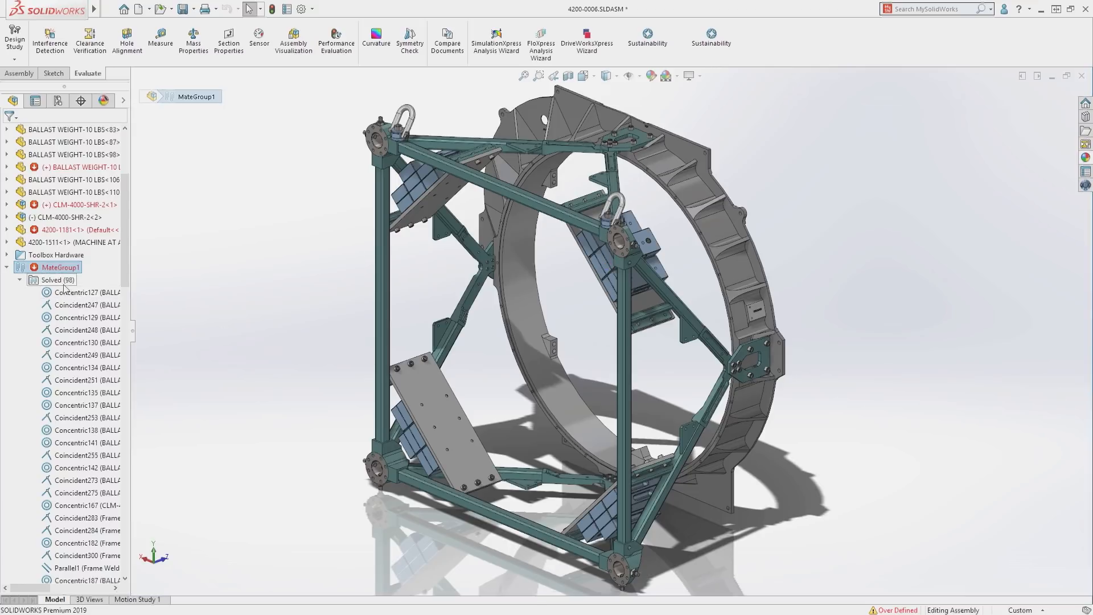
pyautogui.scroll(3)
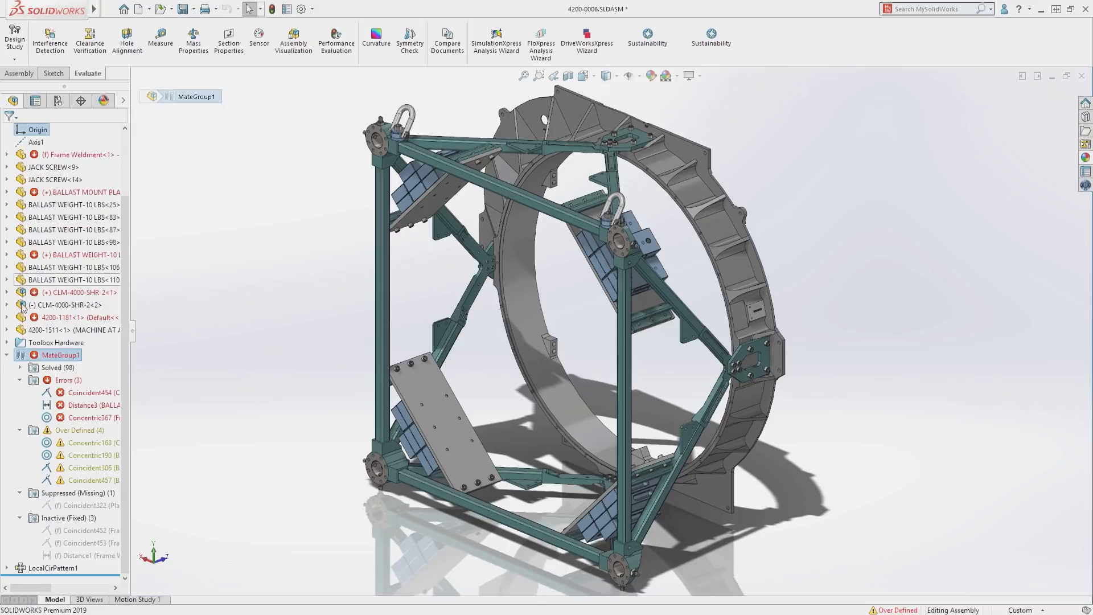
pyautogui.click(89, 393)
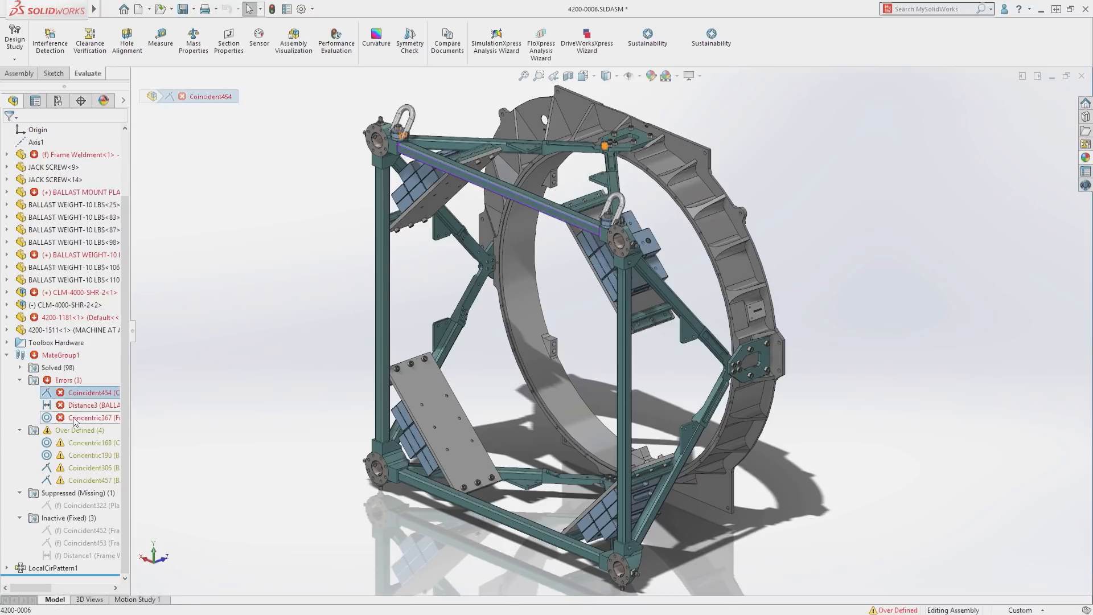
# Delete the three mates in the Errors folder, confirming Yes to All.
pyautogui.rightClick(91, 418)
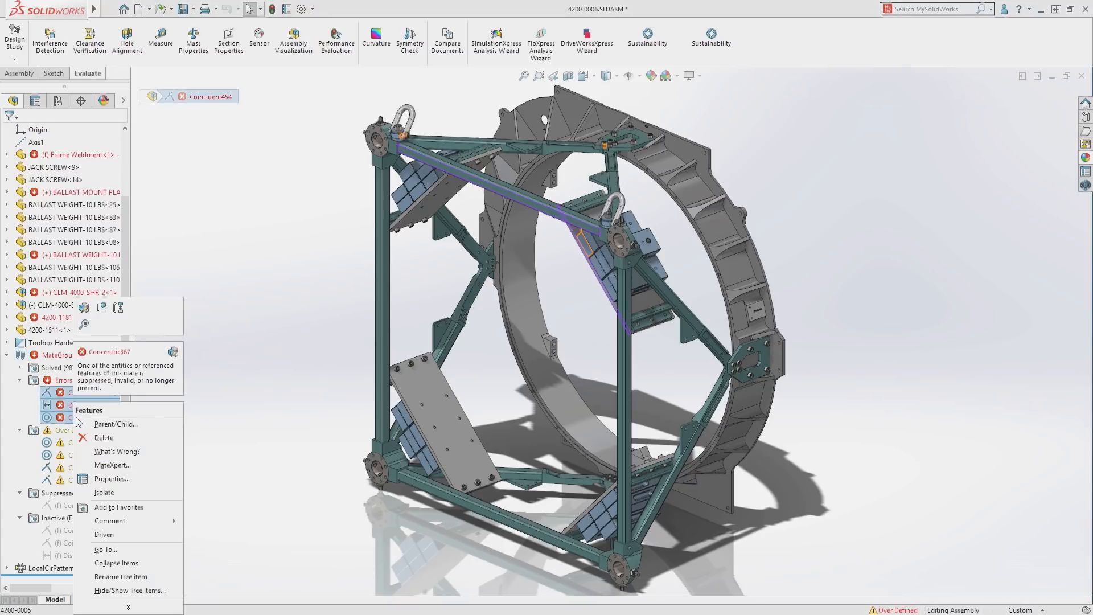
pyautogui.click(104, 437)
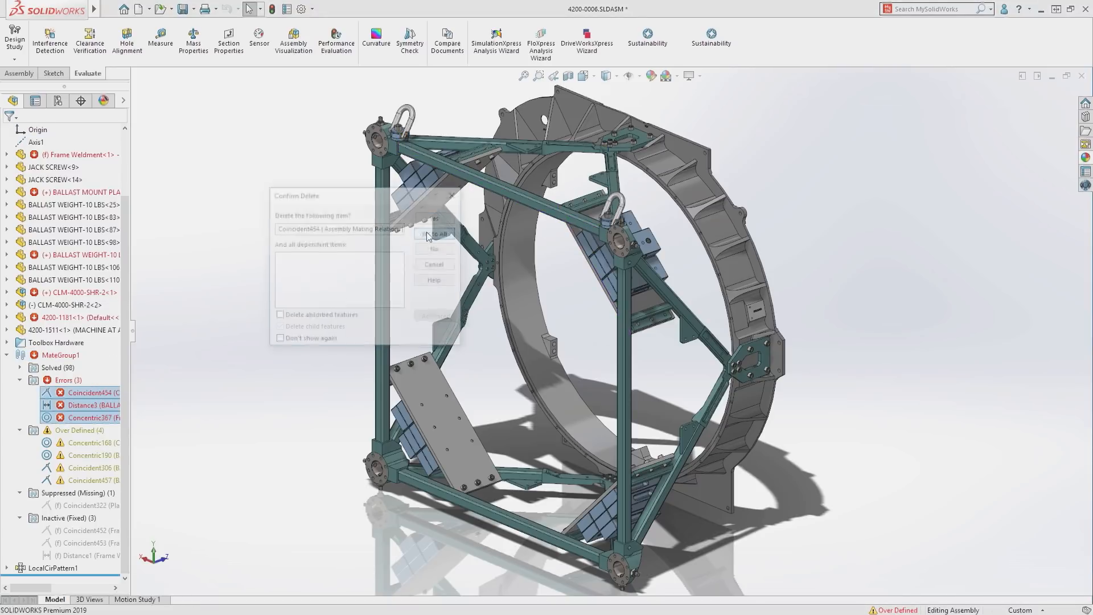
pyautogui.click(436, 233)
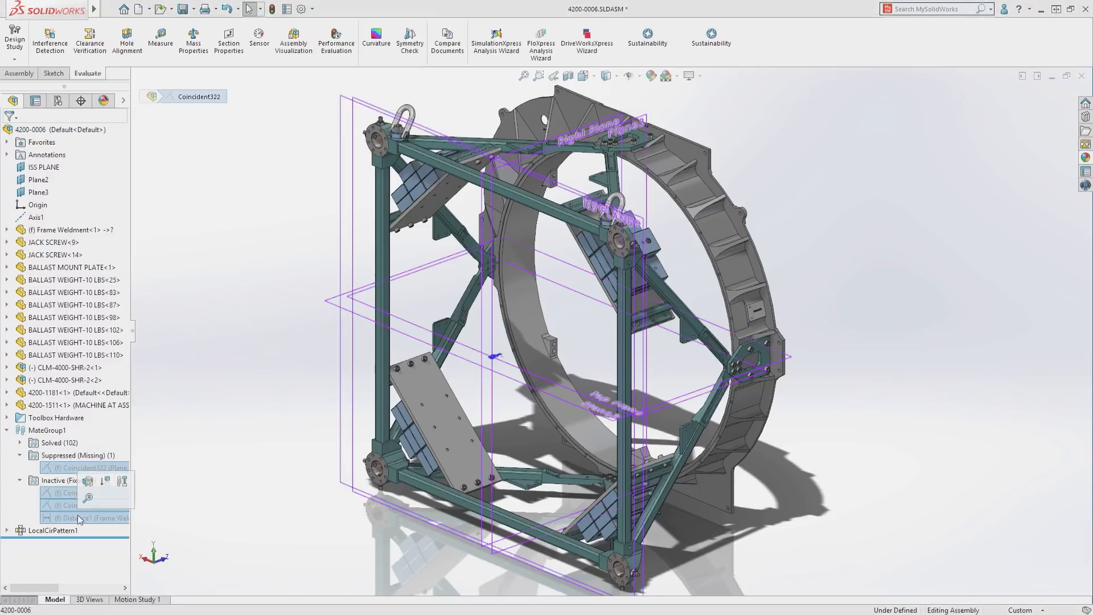
# Delete the Suppressed and Inactive mates, leaving MateGroup1 with only its 102 solved mates.
pyautogui.rightClick(79, 517)
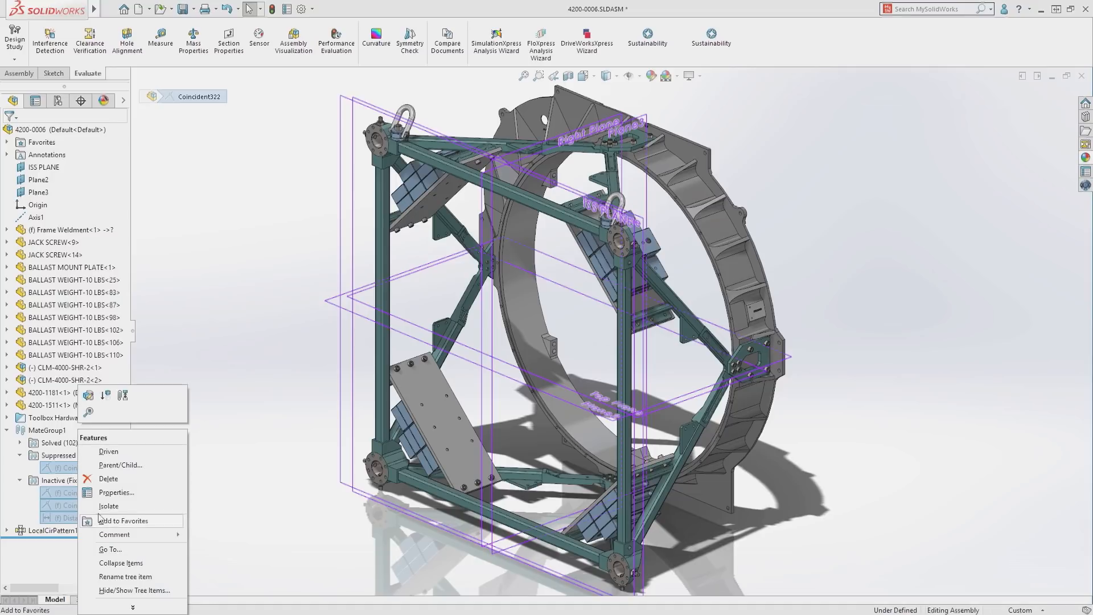
pyautogui.click(109, 479)
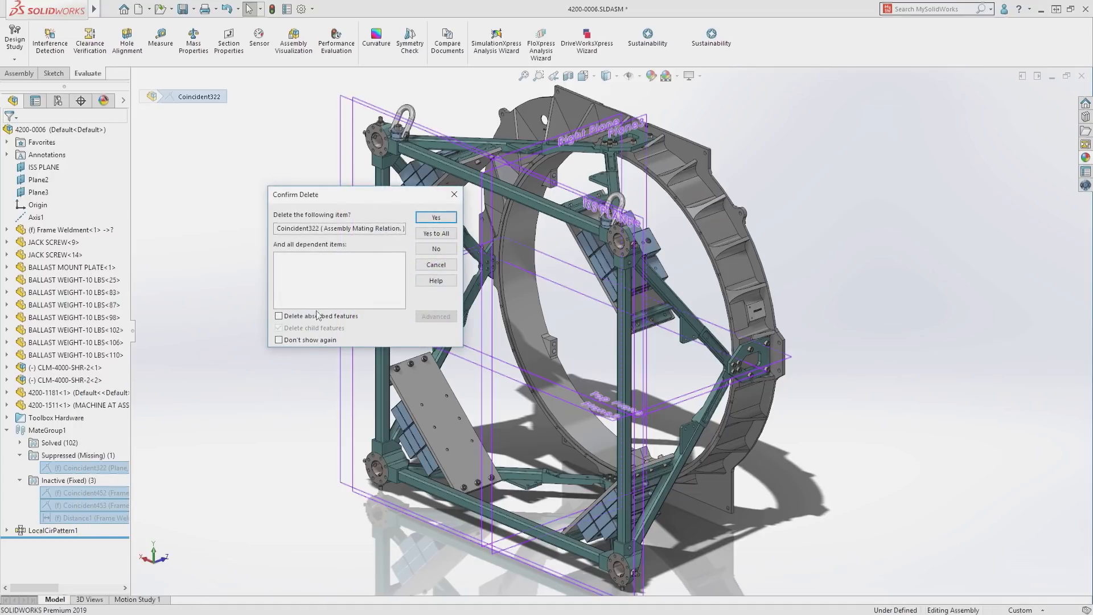
pyautogui.click(436, 217)
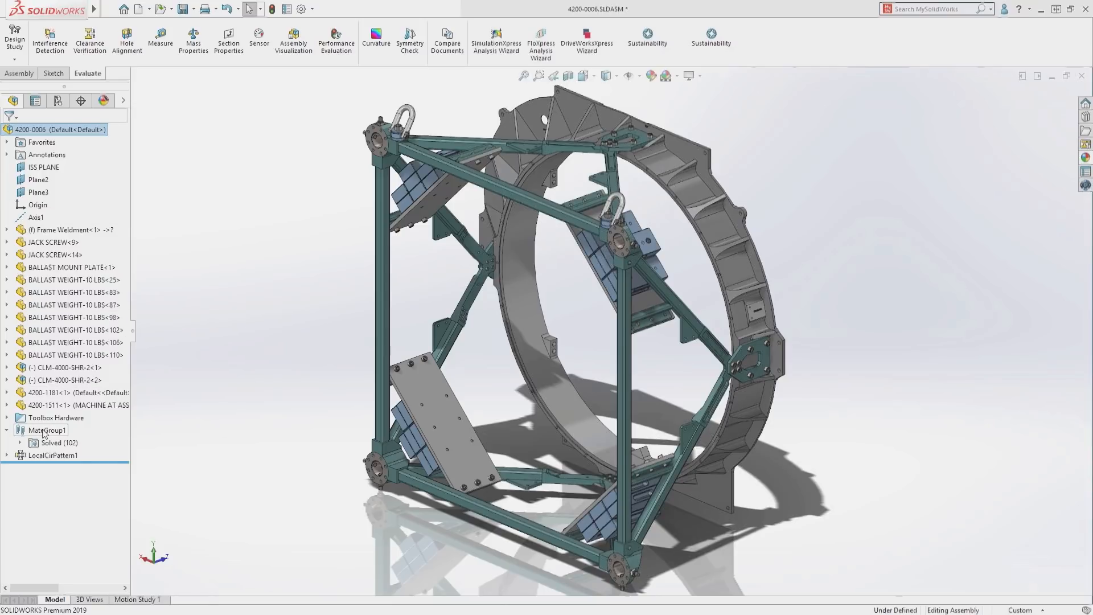
# Turn off the mate status folders on MateGroup1 so the mates list plainly.
pyautogui.rightClick(46, 431)
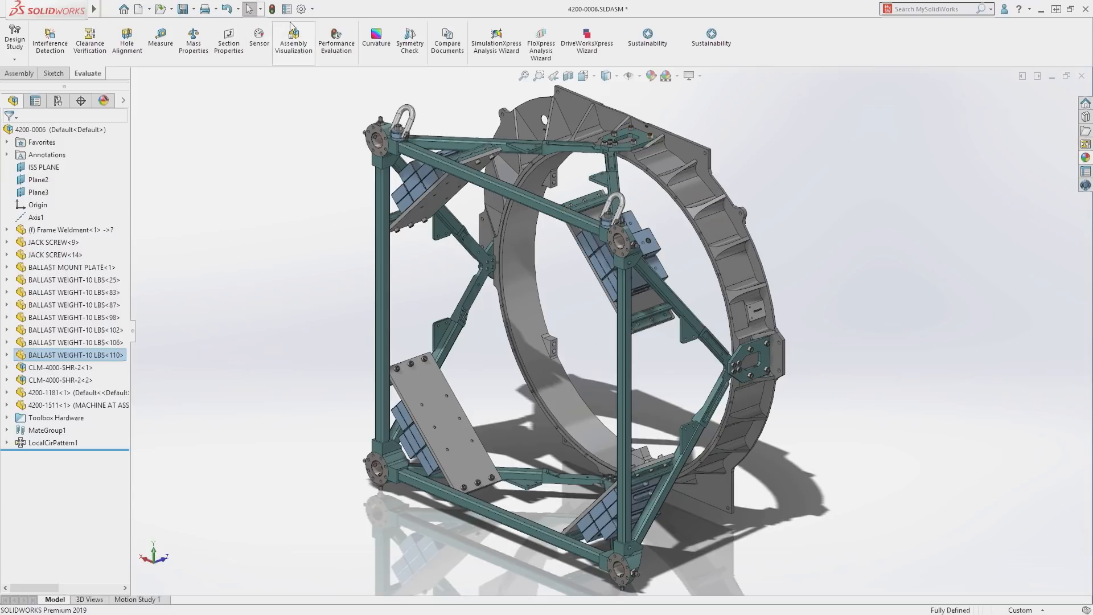
# Confirm Lock rotation of new concentric mates to Toolbox components in Hole Wizard/Toolbox system options.
pyautogui.click(300, 8)
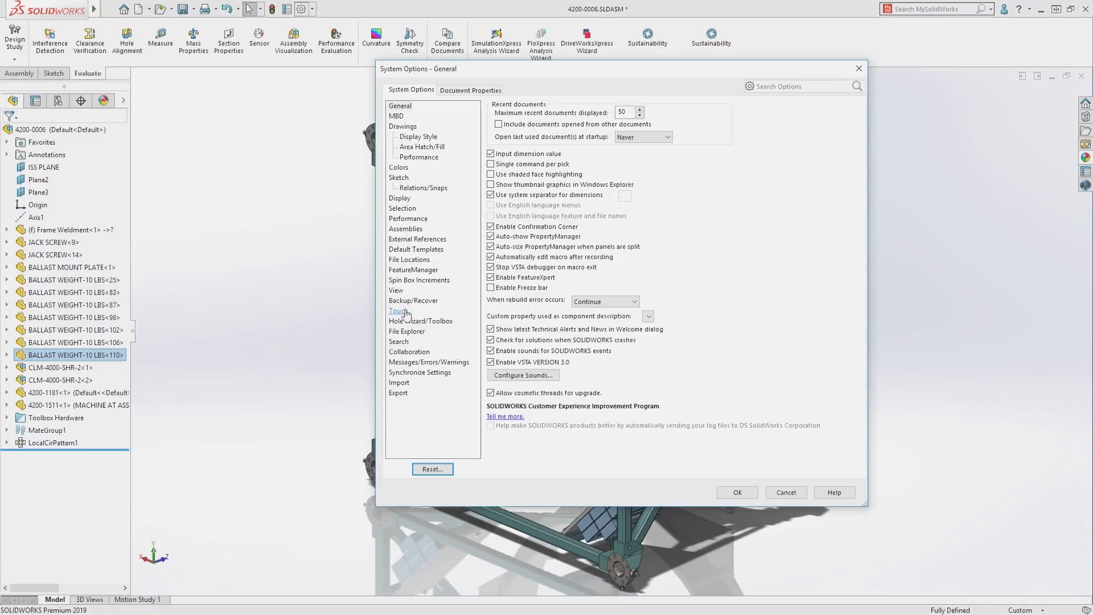
pyautogui.click(421, 321)
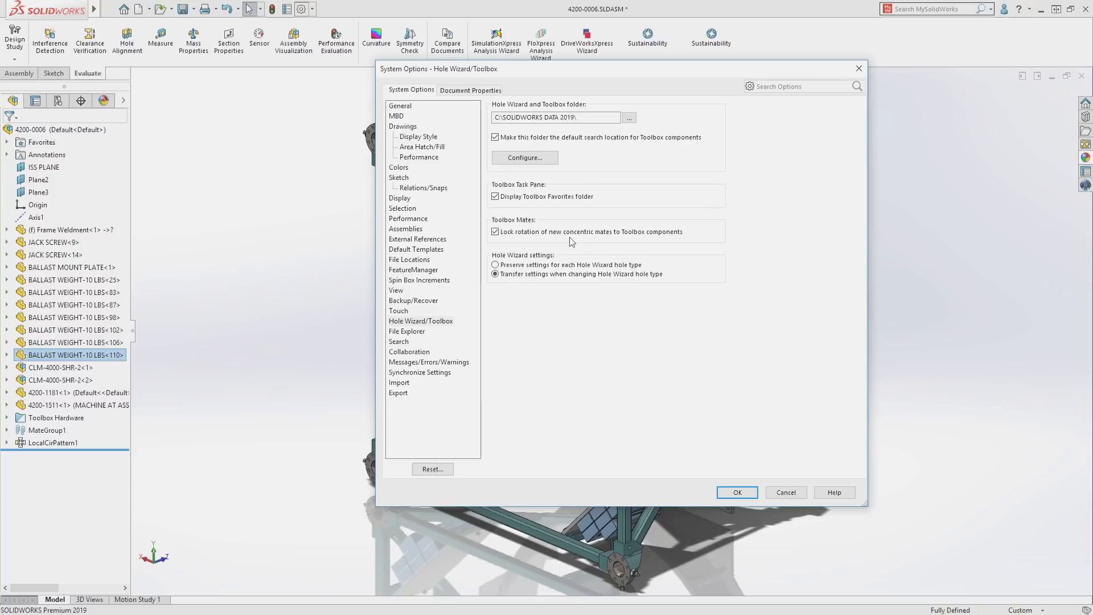
pyautogui.click(736, 492)
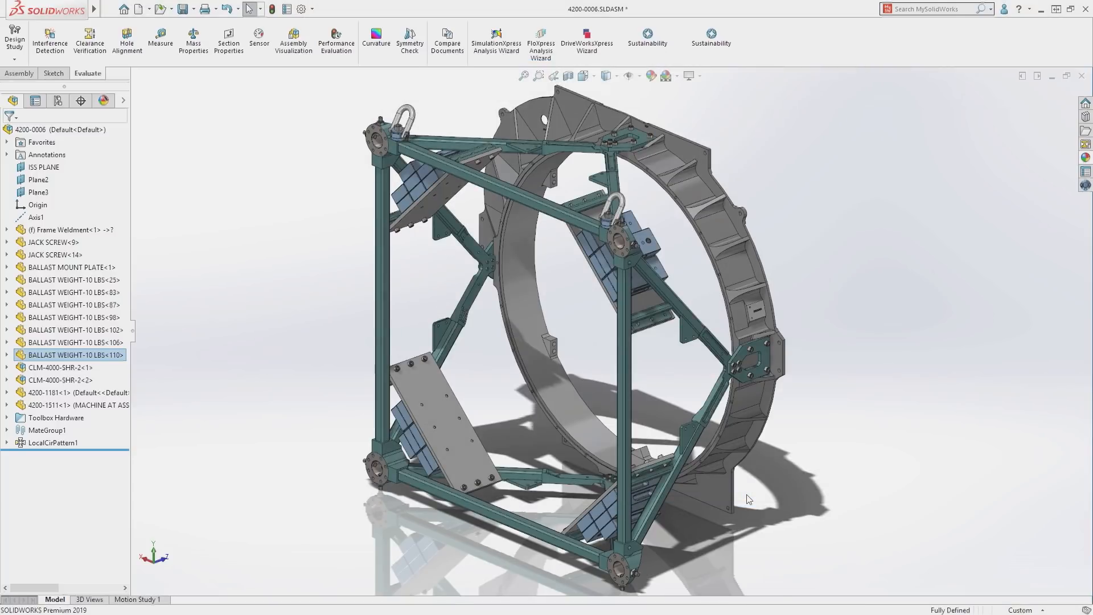